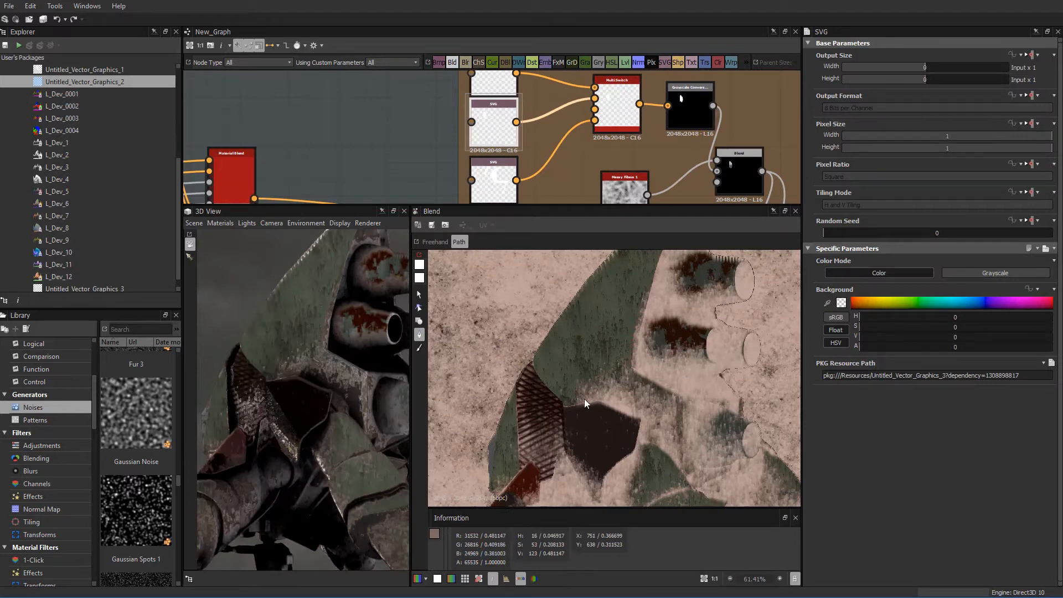
mouse_move(591, 327)
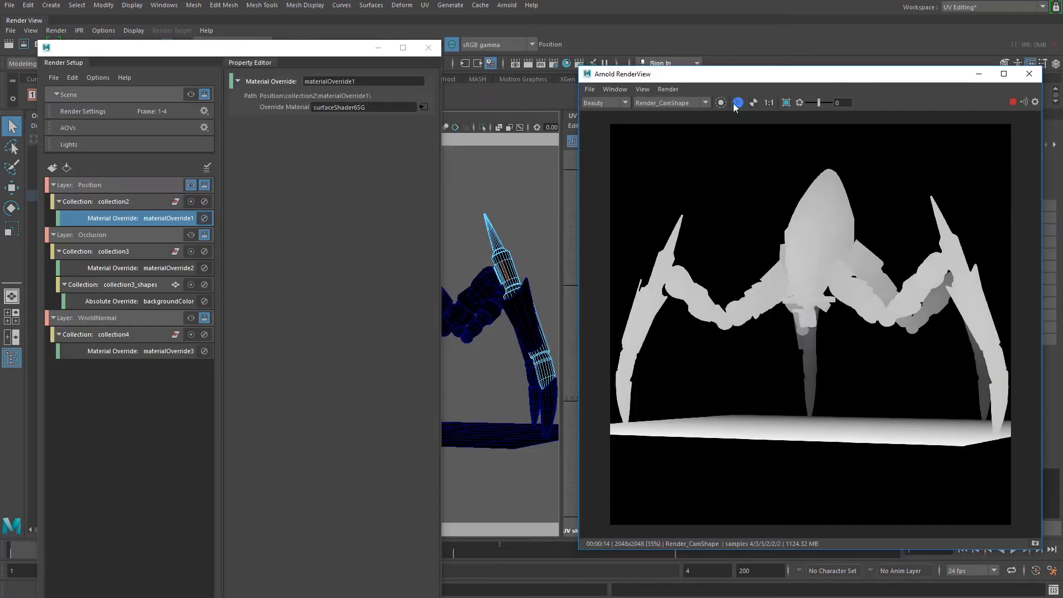
Review the quadrupod's occlusion bitmap and 3D View Scene menu in Substance Designer.
left_click(737, 102)
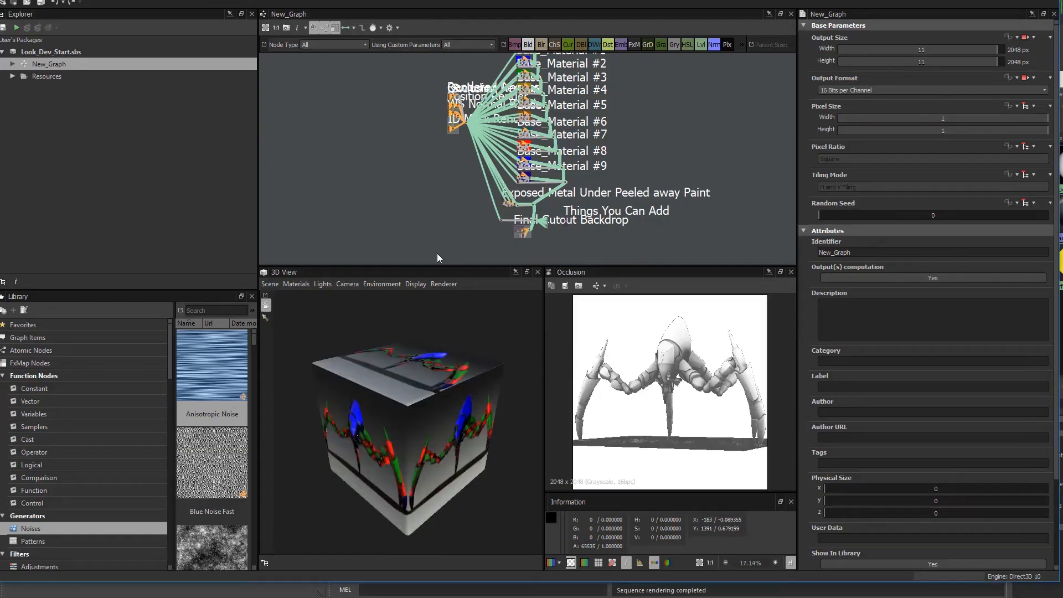
left_click(269, 284)
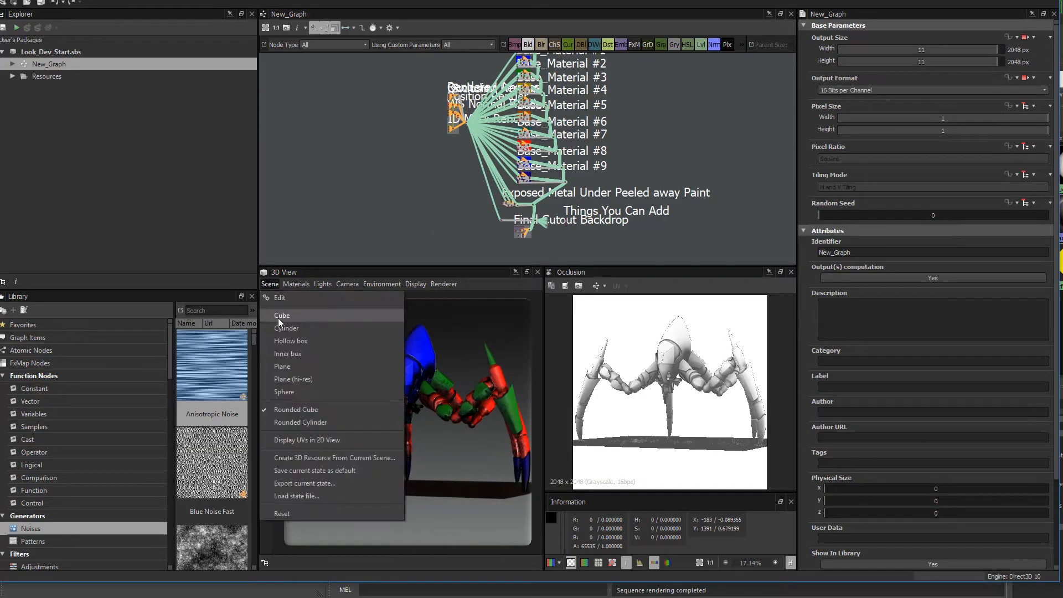